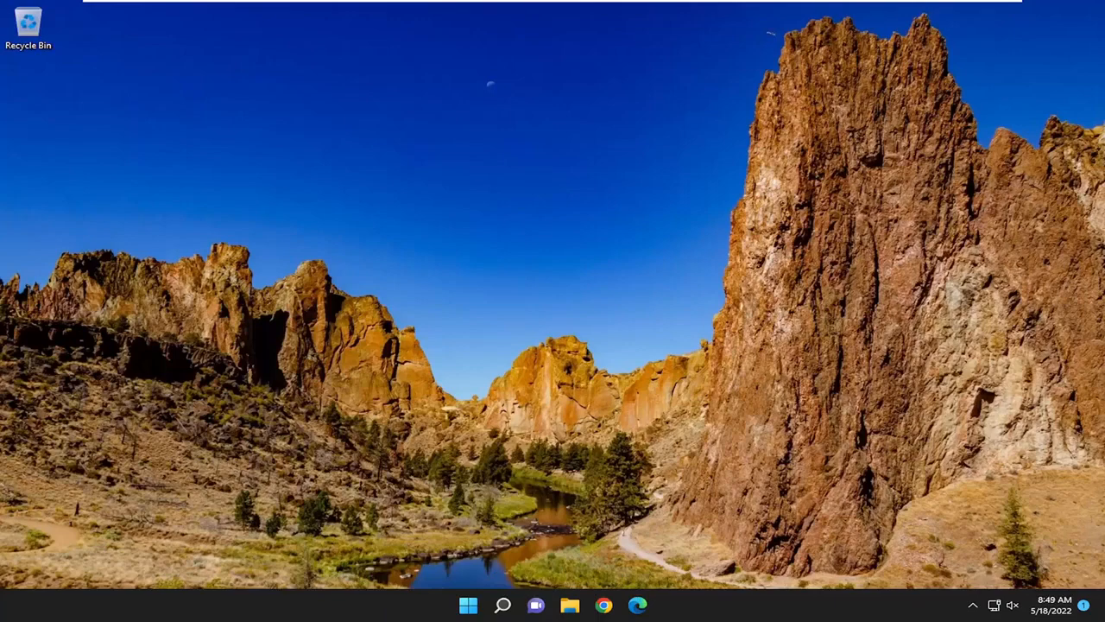
mouse_move(721, 322)
type("s")
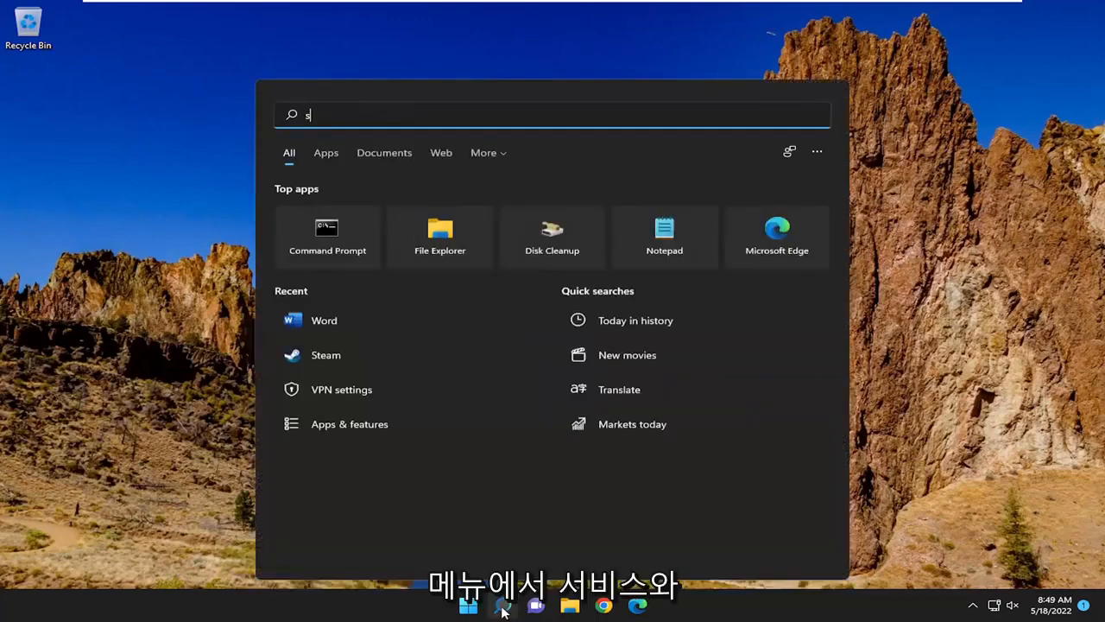
Search for 'services' and open the Services console.
type("ervices")
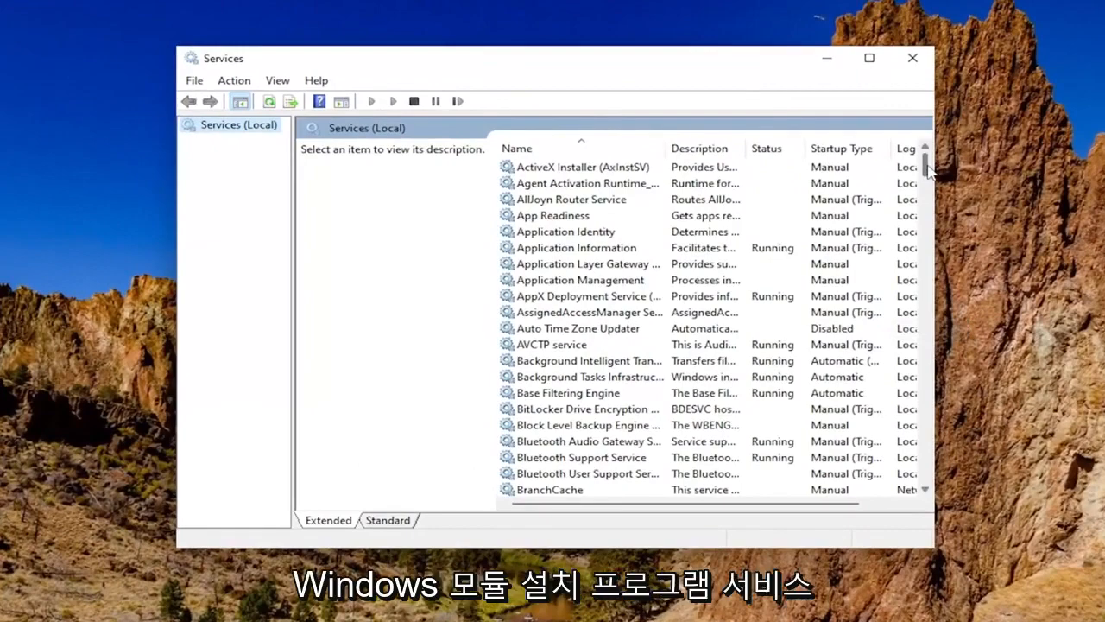
Start the Windows Installer service and close its properties dialog.
scroll("down", 3)
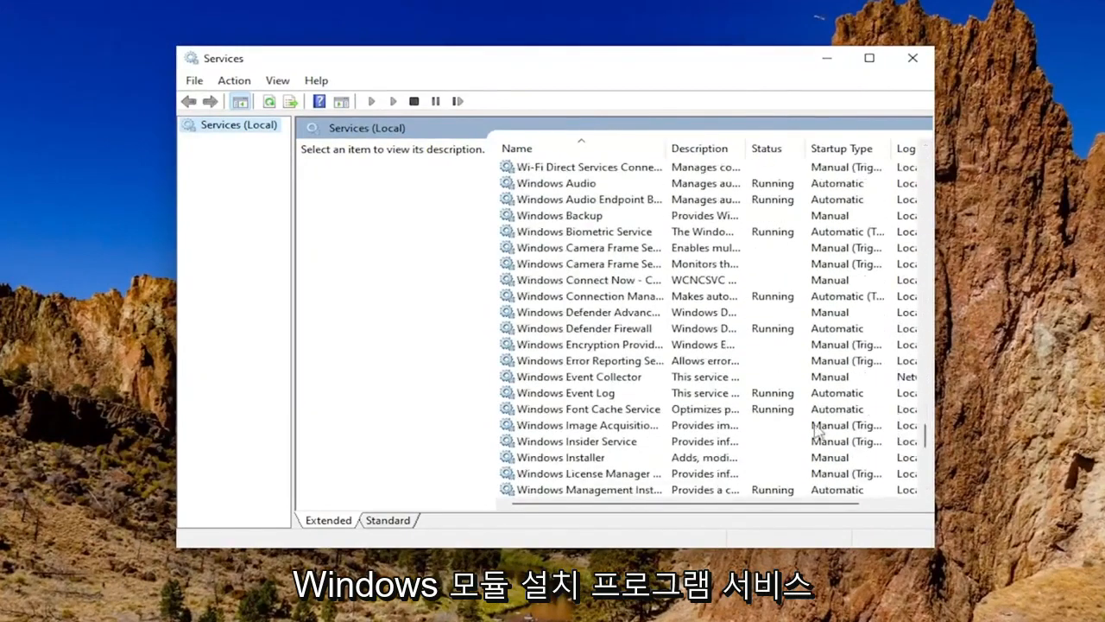
double_click(566, 457)
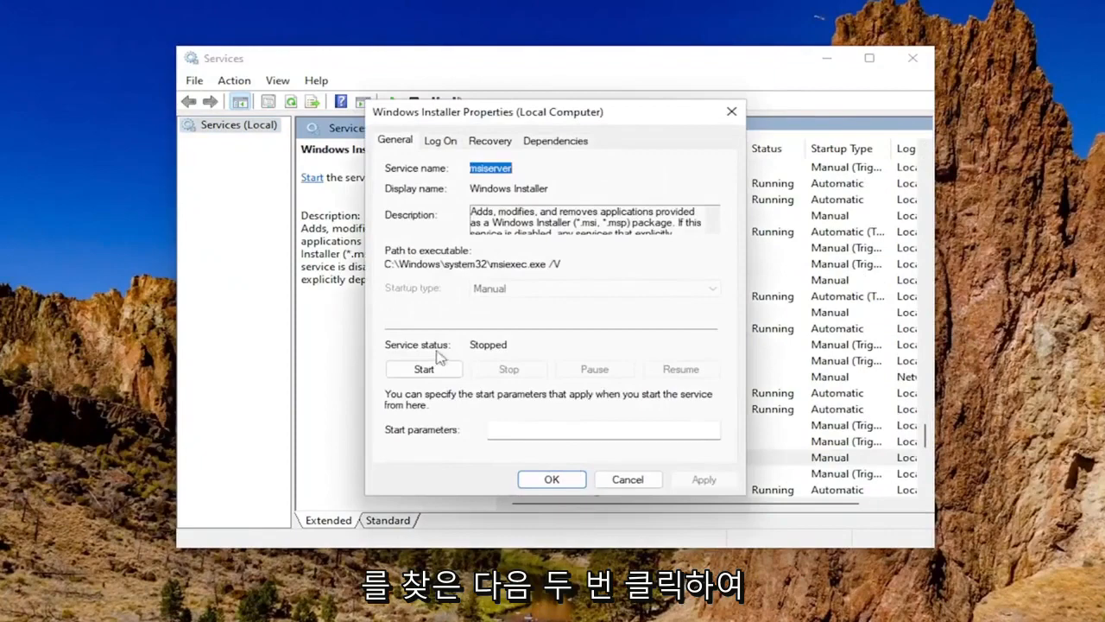
left_click(423, 368)
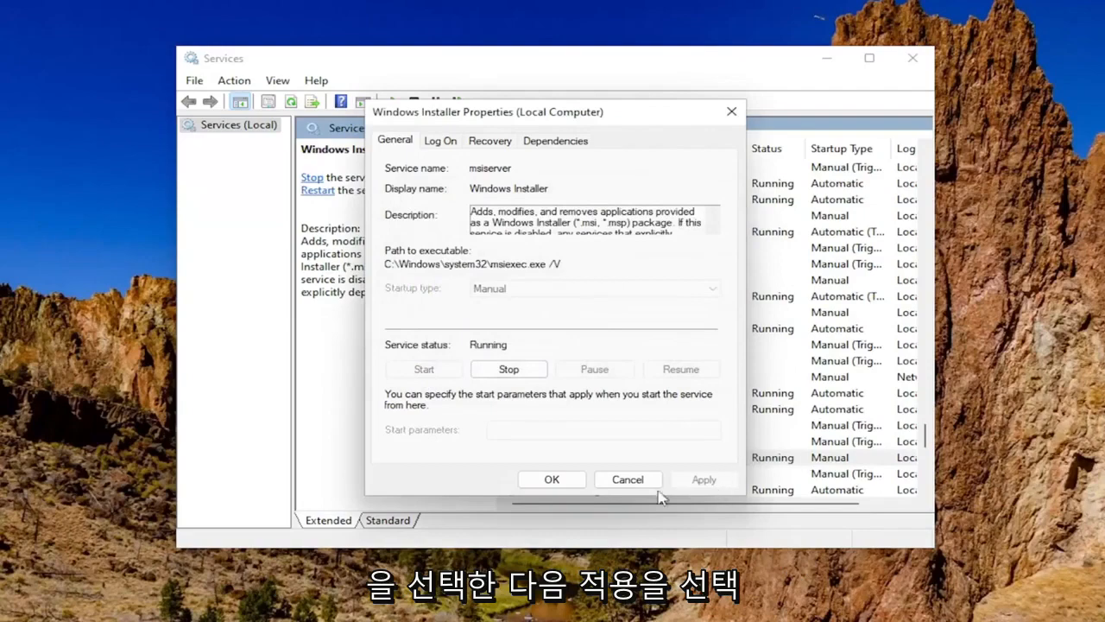
mouse_move(470, 296)
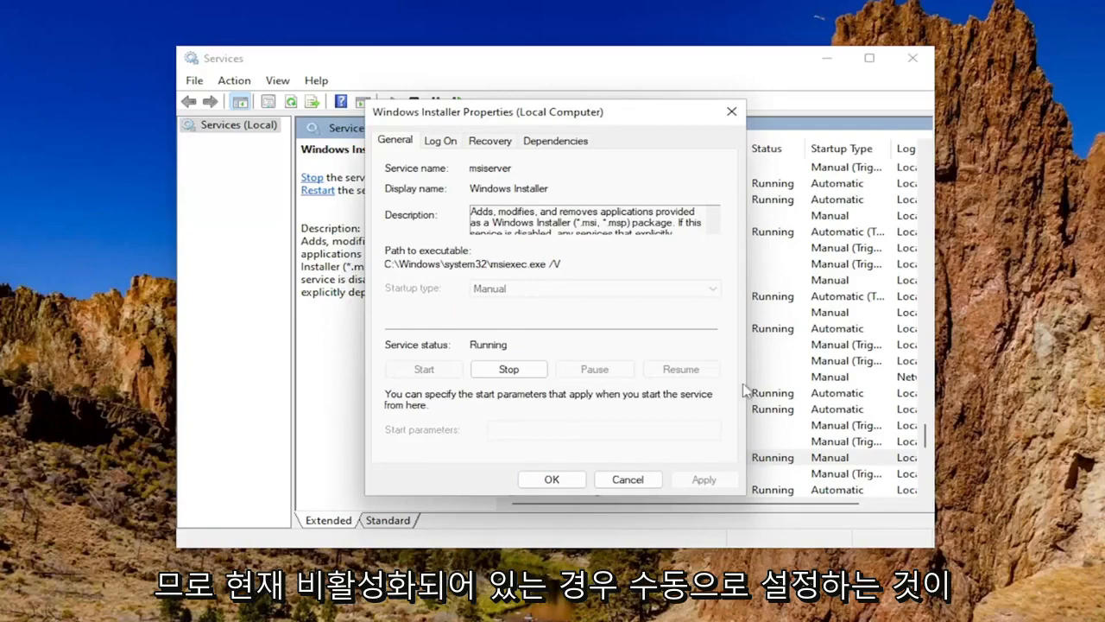
left_click(551, 478)
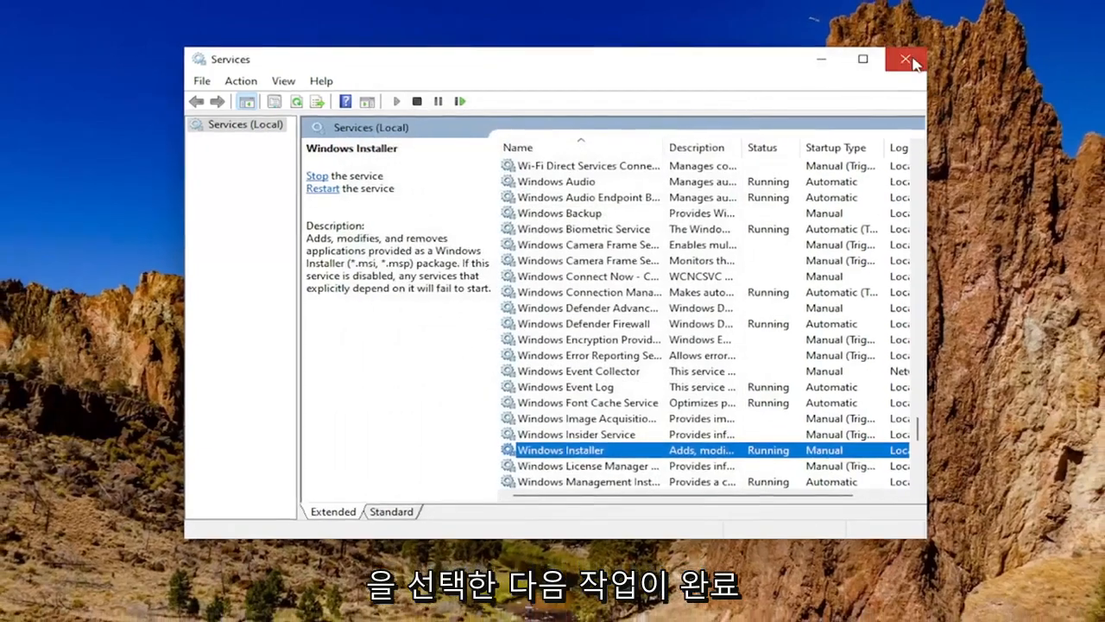
Close Services and launch Command Prompt as administrator, approving the UAC prompt.
left_click(905, 59)
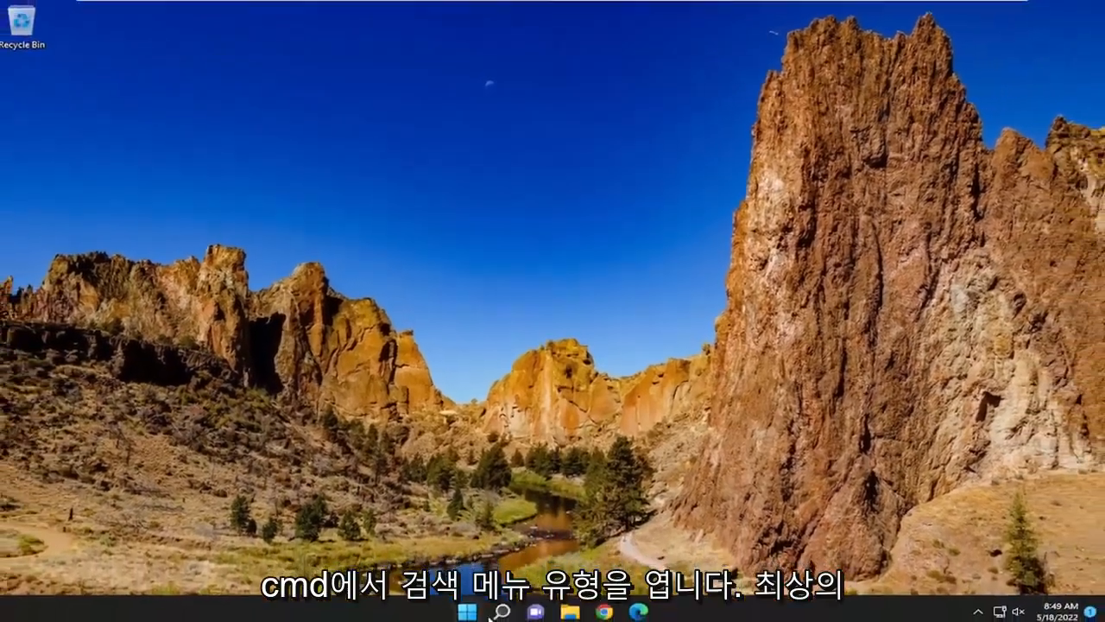
type("cmd")
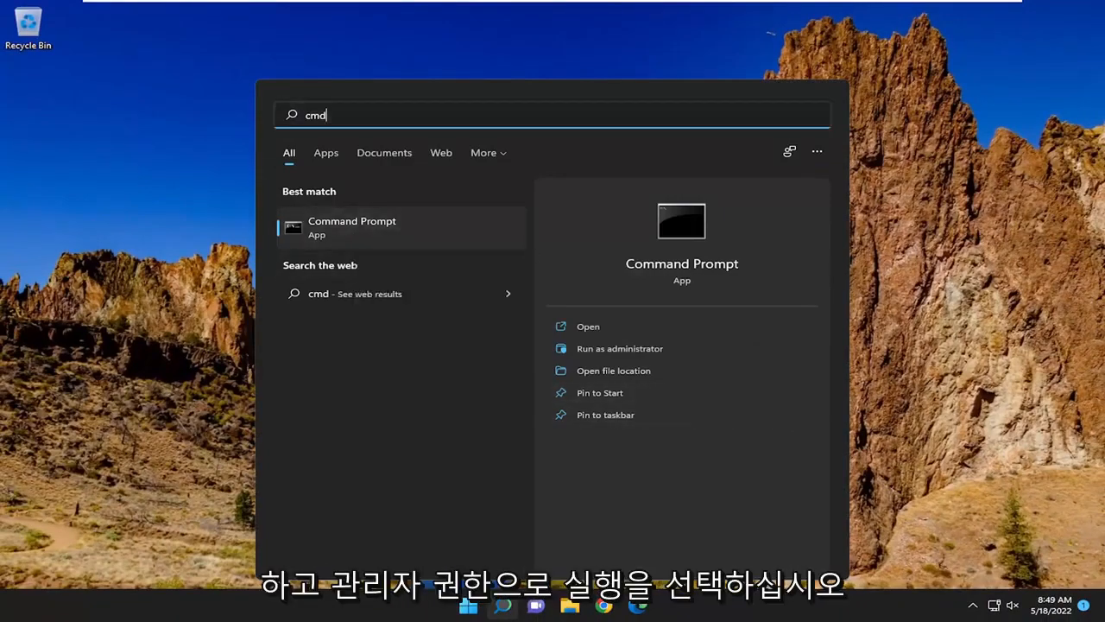
left_click(619, 348)
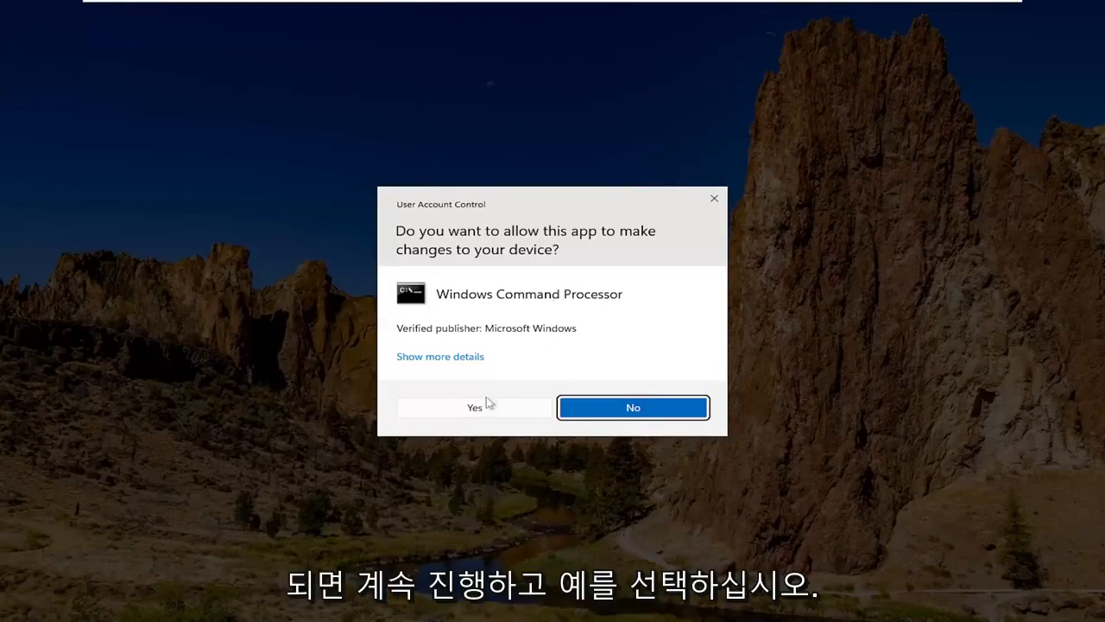
left_click(473, 406)
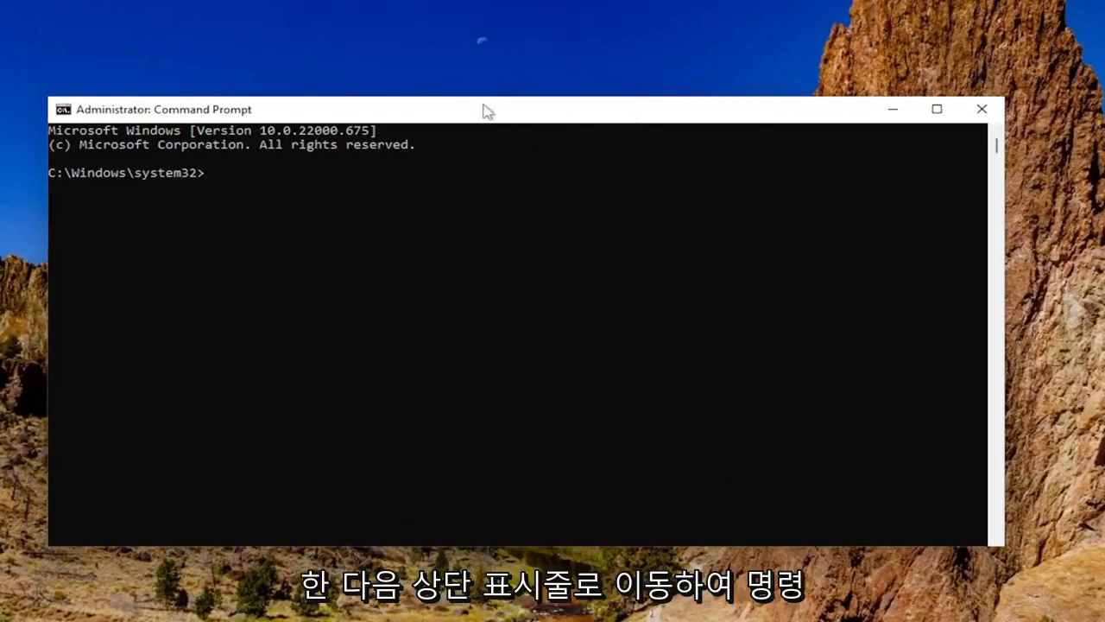
Run dism /online /cleanup-image /restorehealth until the restore completes successfully.
right_click(487, 109)
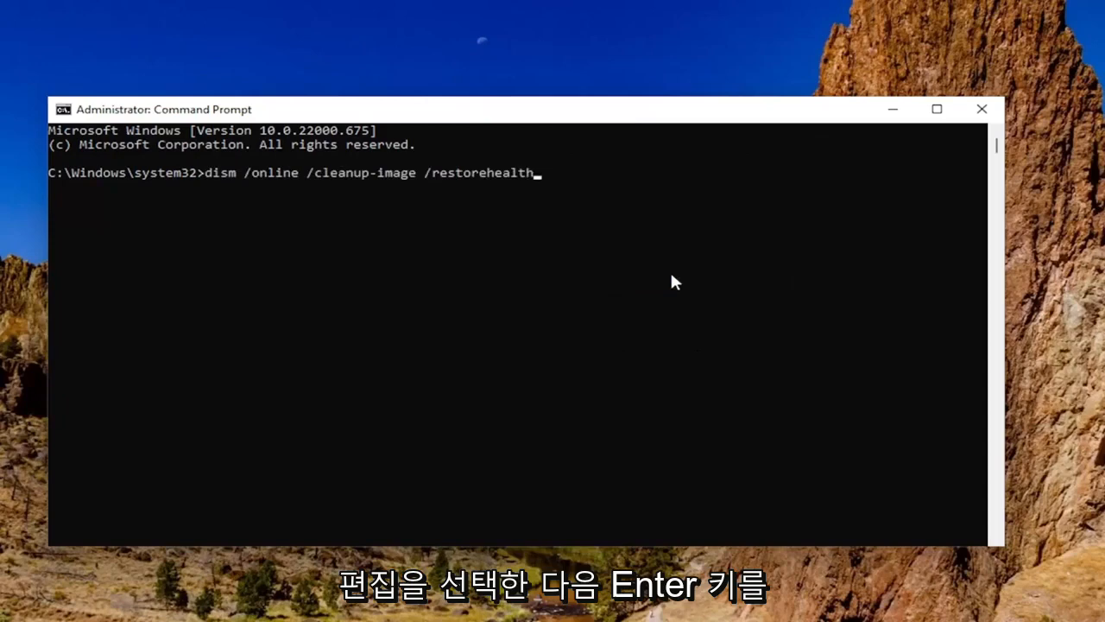
key("enter")
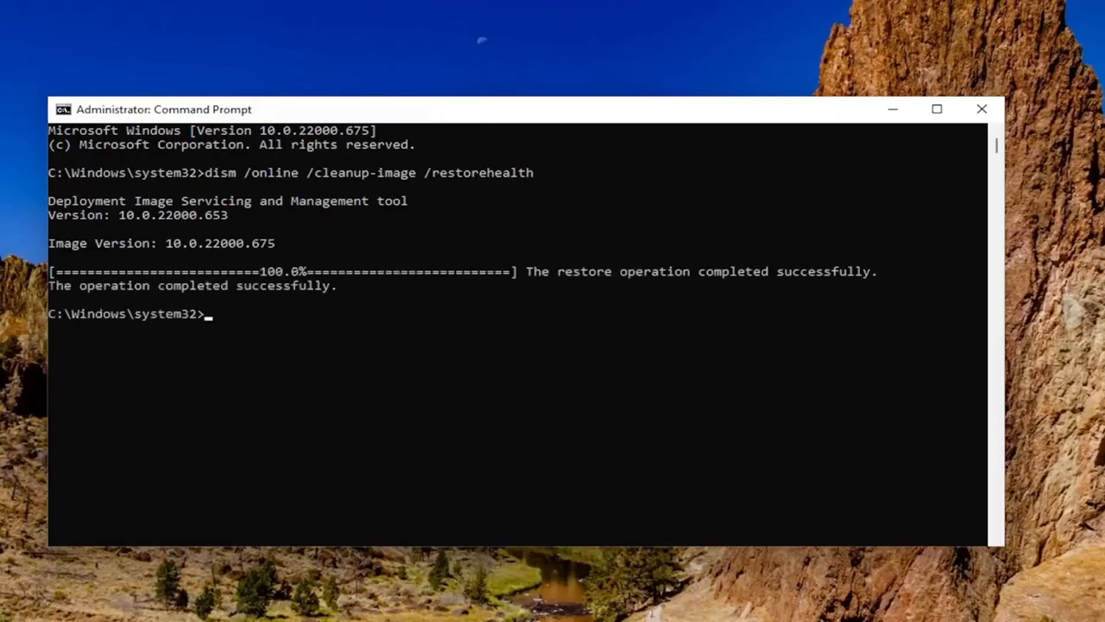
mouse_move(410, 360)
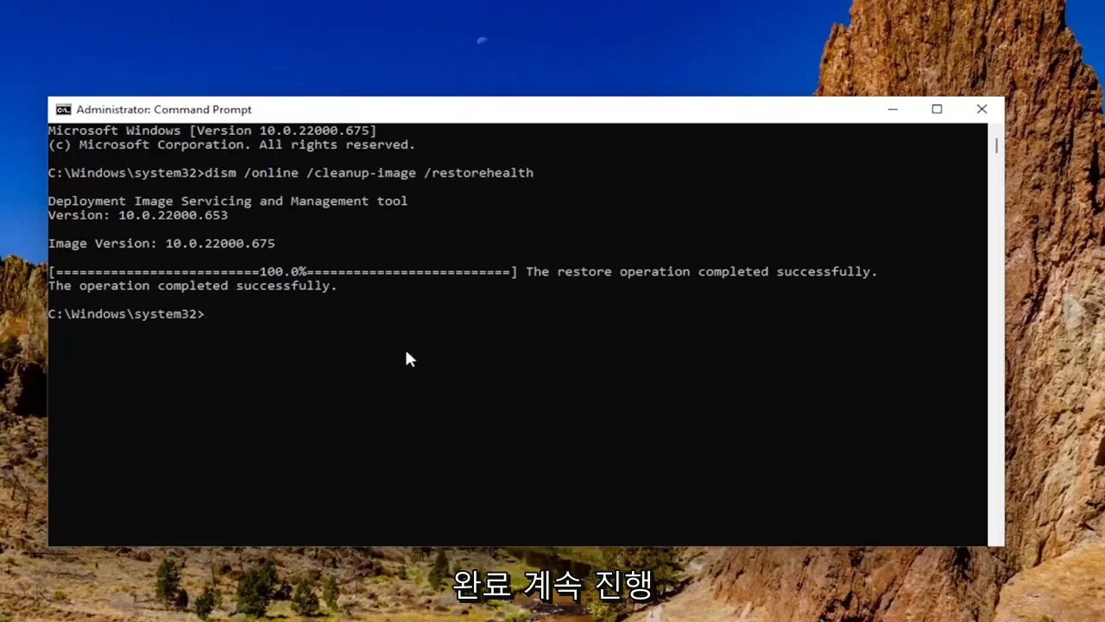
Schedule chkdsk /r for next boot, close Command Prompt, and restart Windows.
type("chkdsk /r")
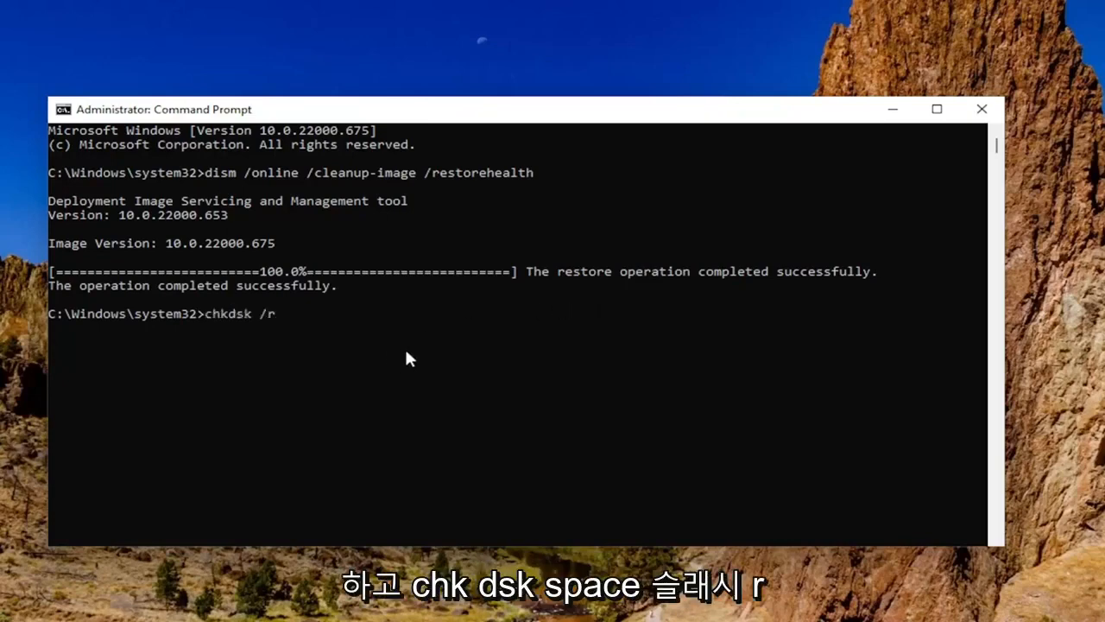
mouse_move(293, 354)
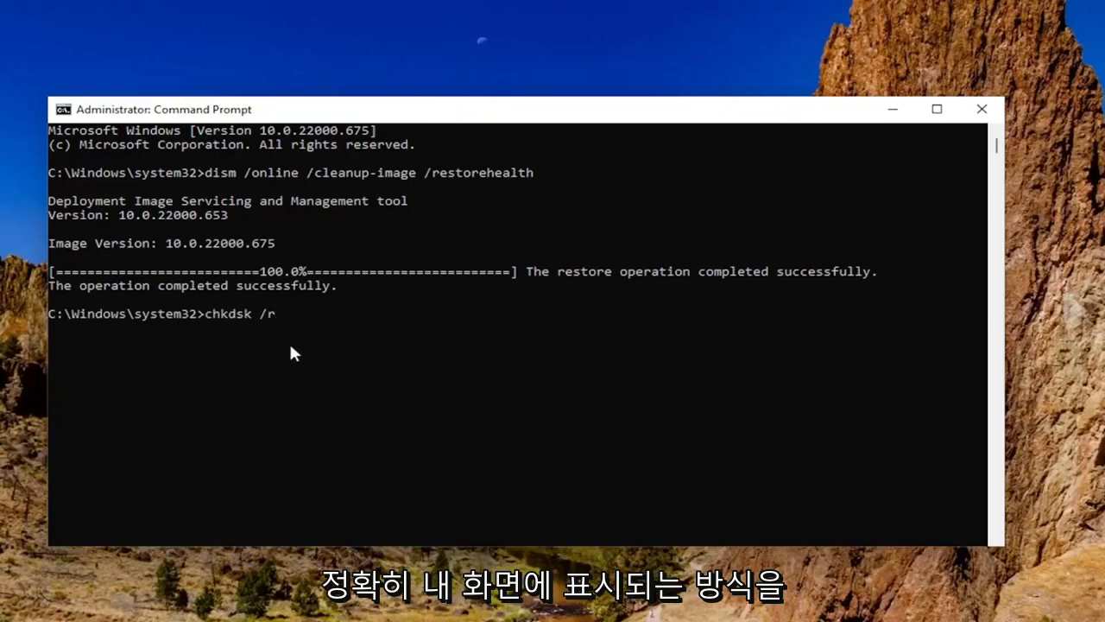
key("enter")
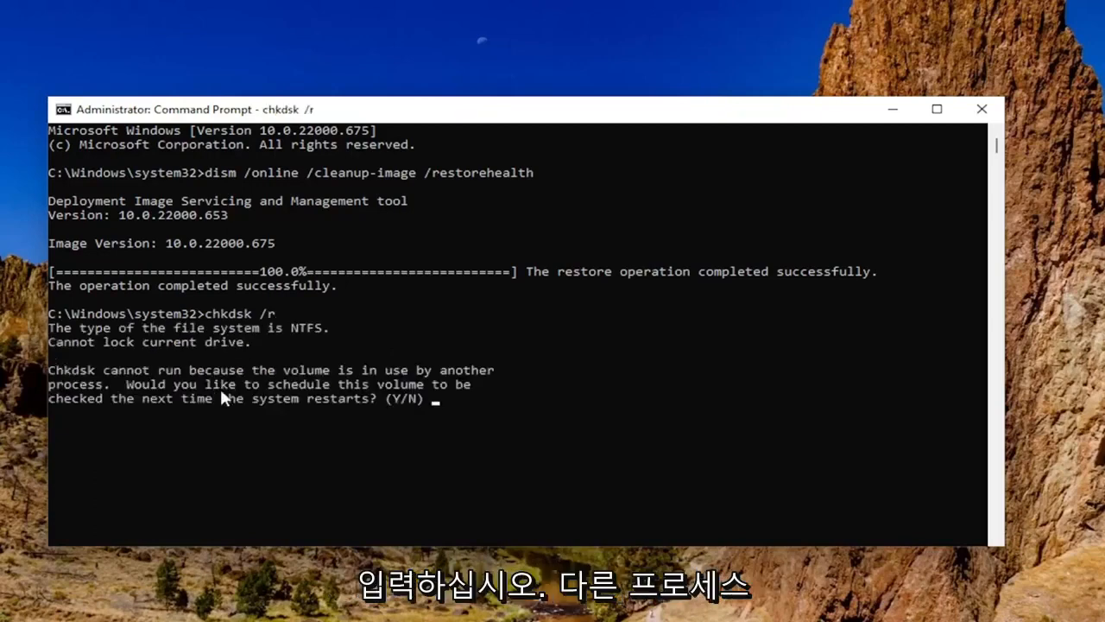
mouse_move(287, 388)
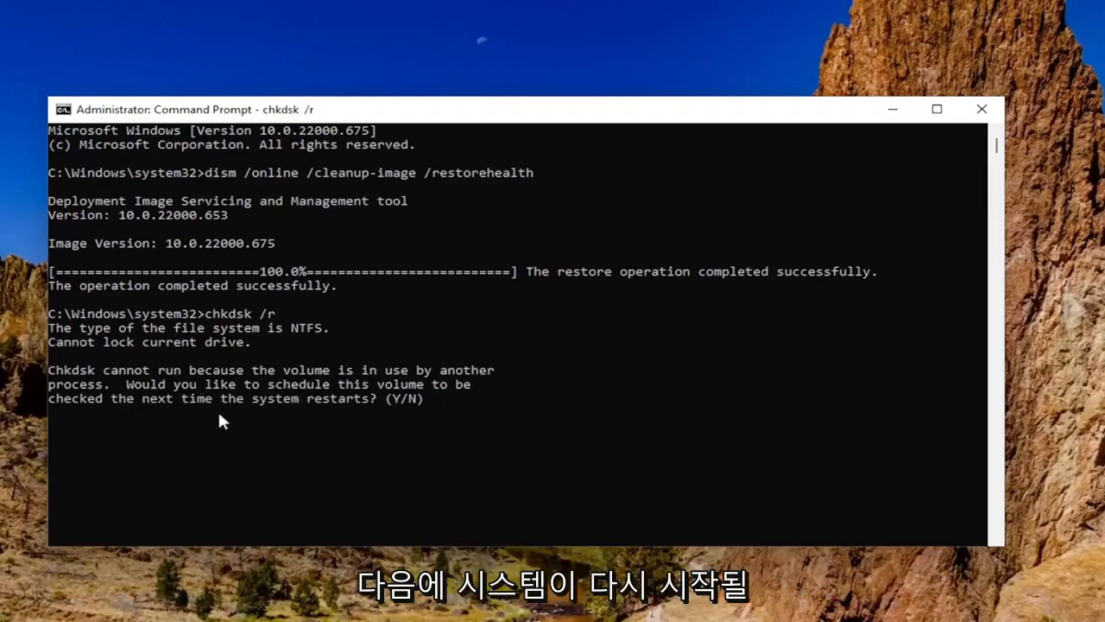
mouse_move(309, 408)
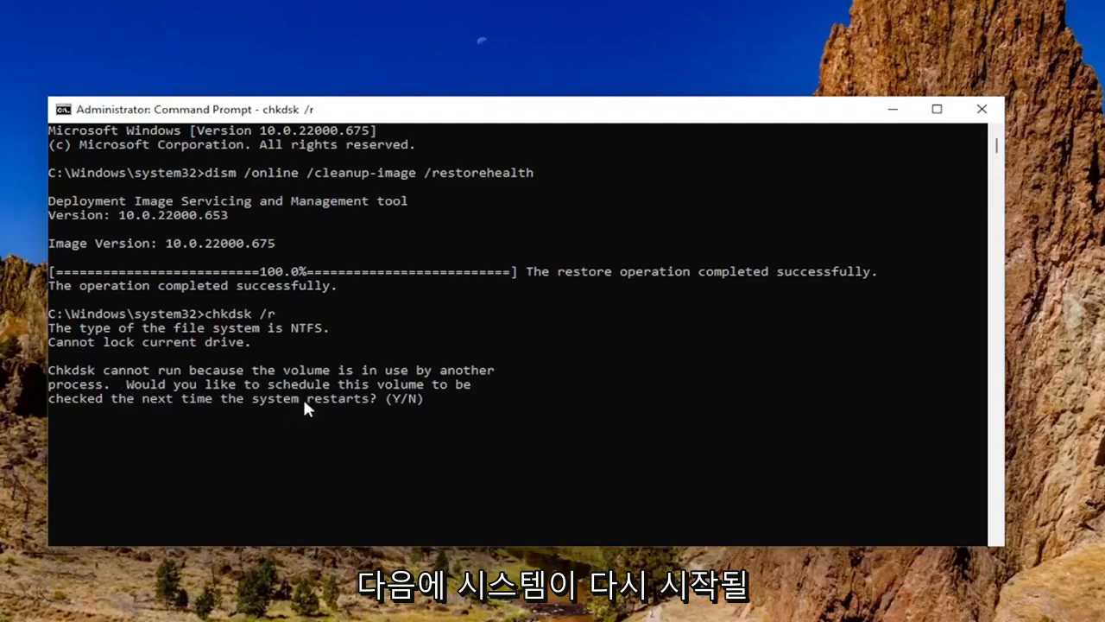
type("y")
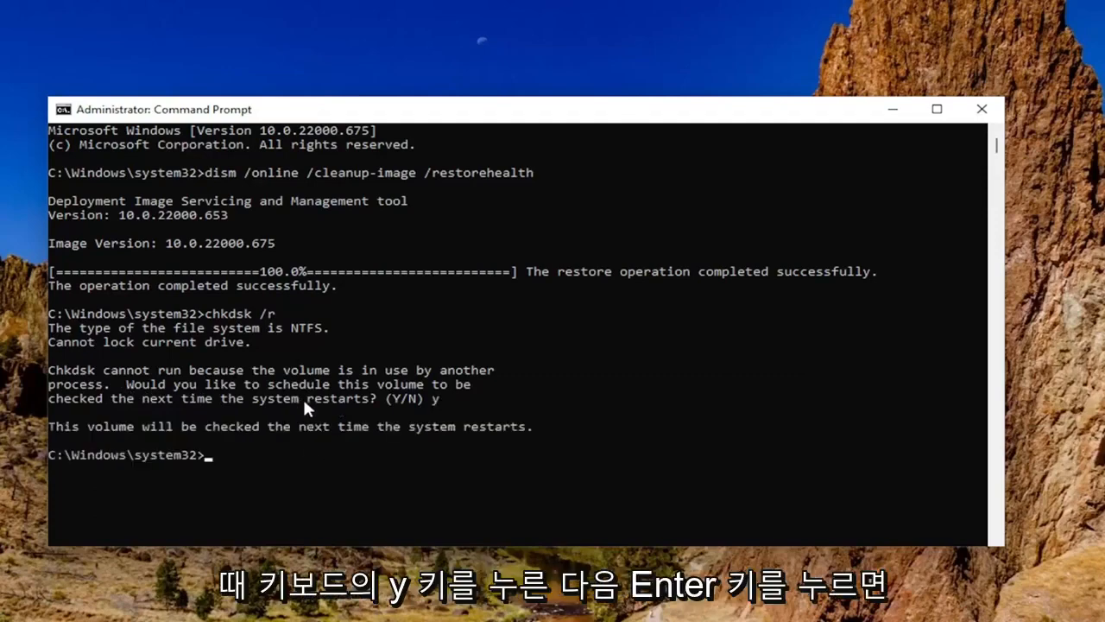
mouse_move(196, 479)
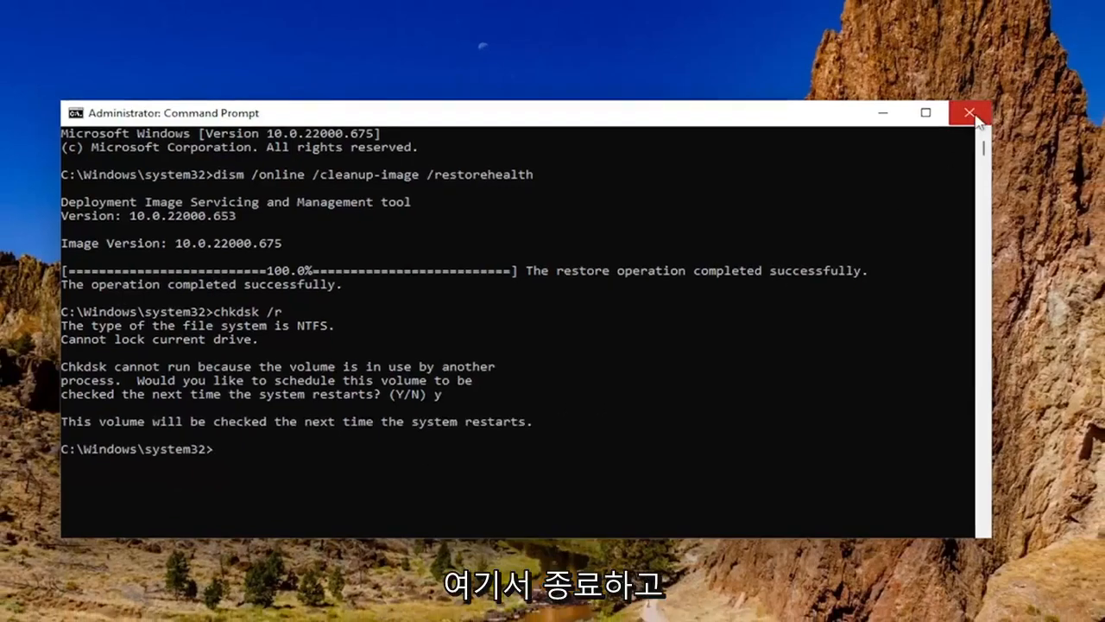
left_click(969, 113)
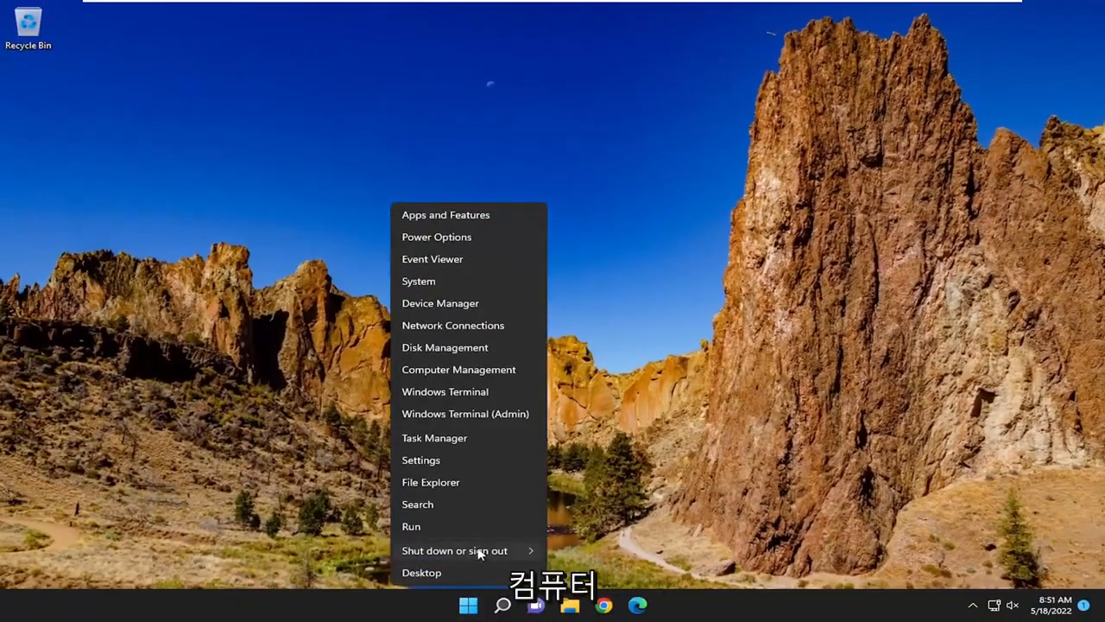
left_click(455, 550)
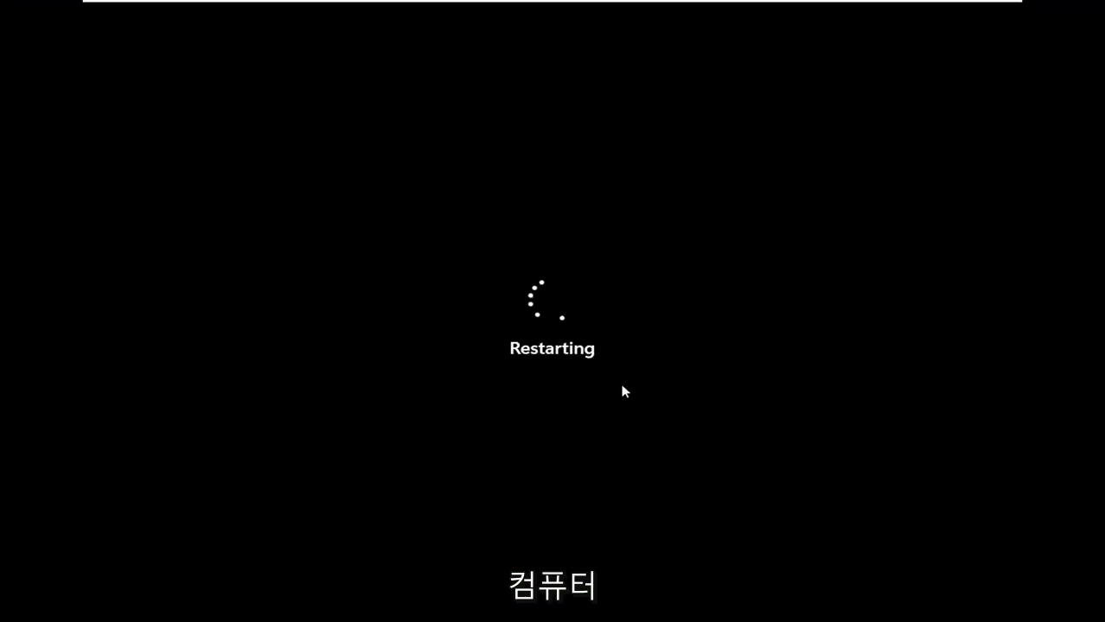